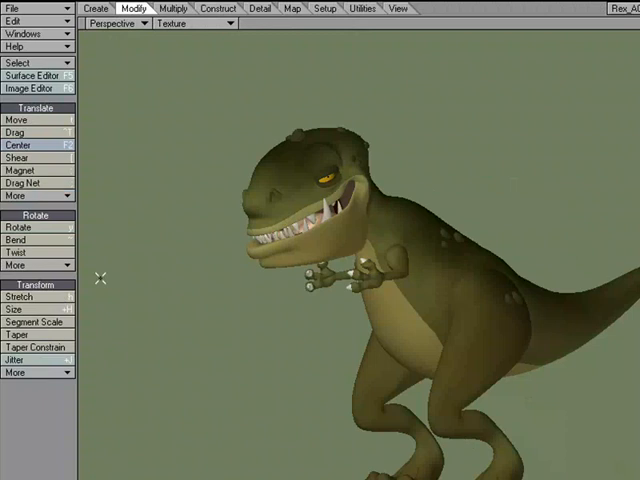
{"action": "mouse_move", "coordinate": [70, 115]}
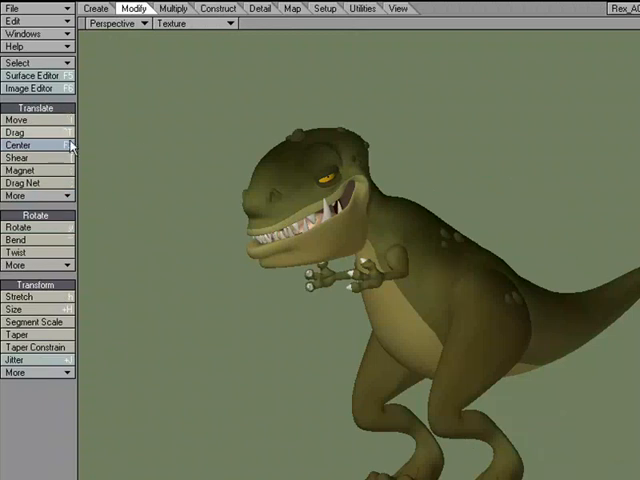
- Set the Modes dropdown to Action Center: Mouse so transformations centre on the cursor
{"action": "left_click", "coordinate": [18, 145]}
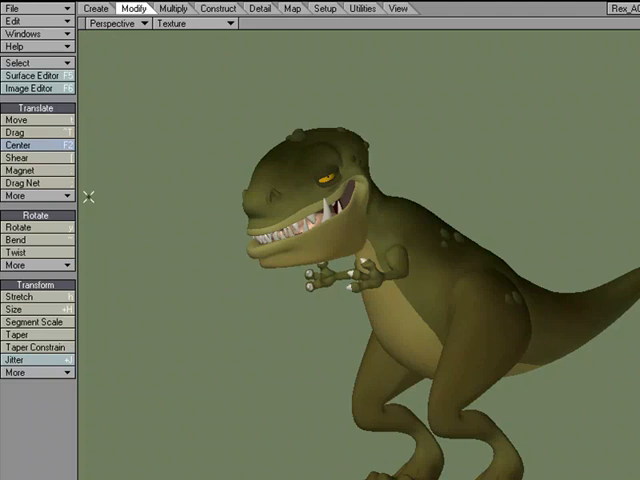
{"action": "mouse_move", "coordinate": [148, 154]}
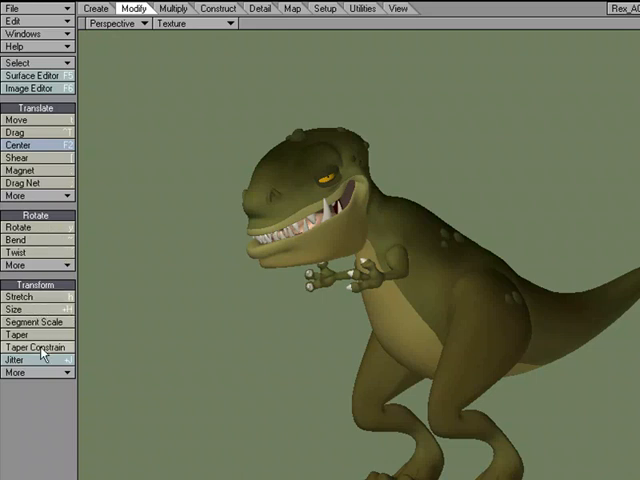
{"action": "left_click", "coordinate": [30, 372]}
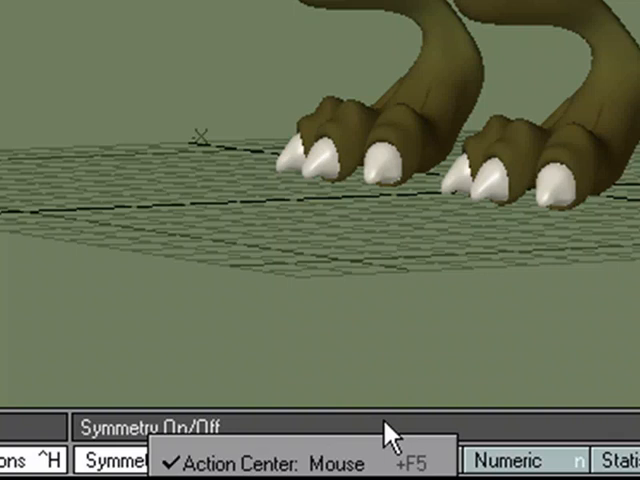
{"action": "left_click", "coordinate": [254, 467]}
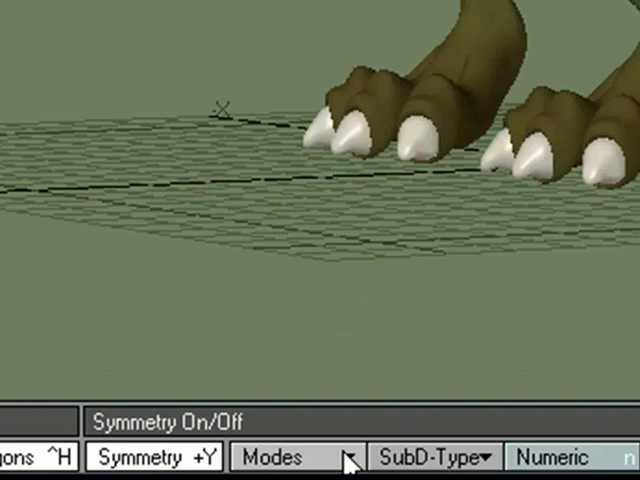
{"action": "left_click", "coordinate": [290, 457]}
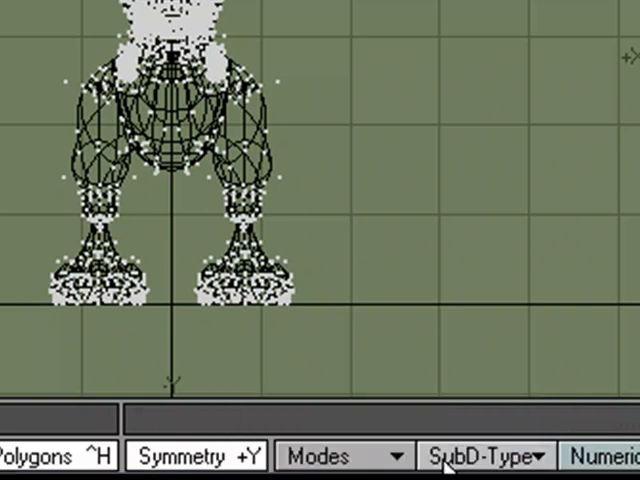
- Show four viewports with the Back view in Color Wireframe
{"action": "left_click", "coordinate": [340, 456]}
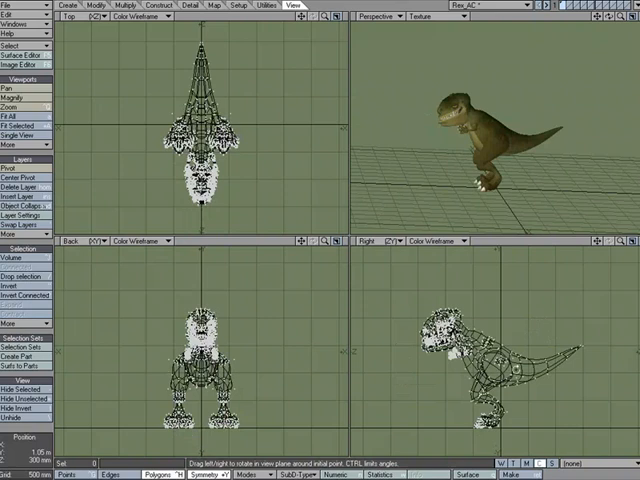
{"action": "left_click", "coordinate": [18, 176]}
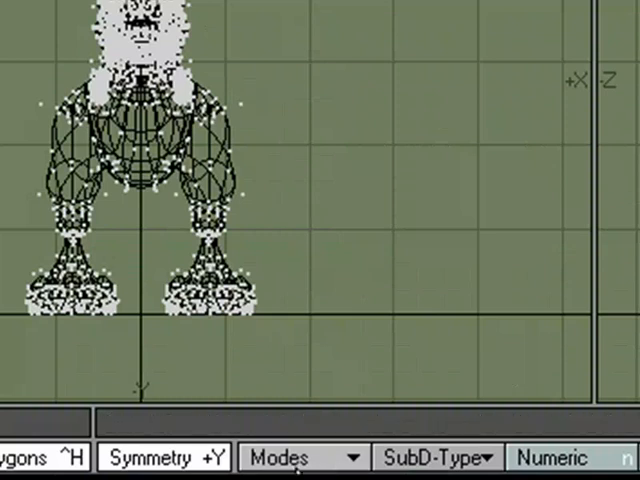
{"action": "left_click", "coordinate": [303, 457]}
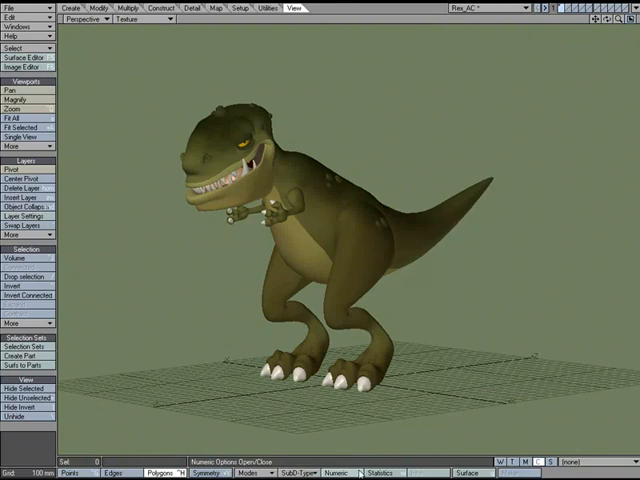
{"action": "mouse_move", "coordinate": [324, 309]}
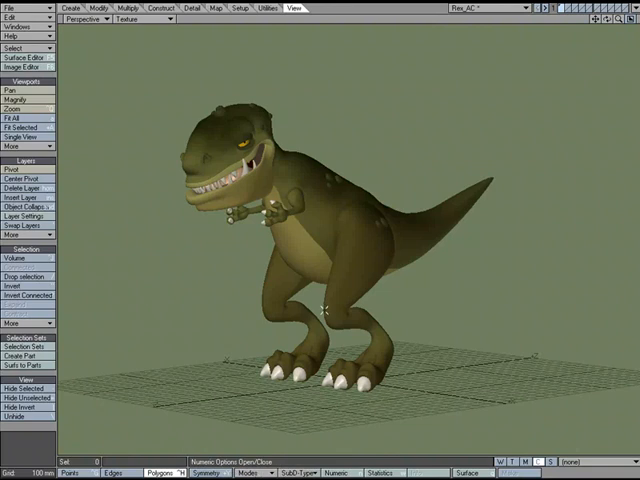